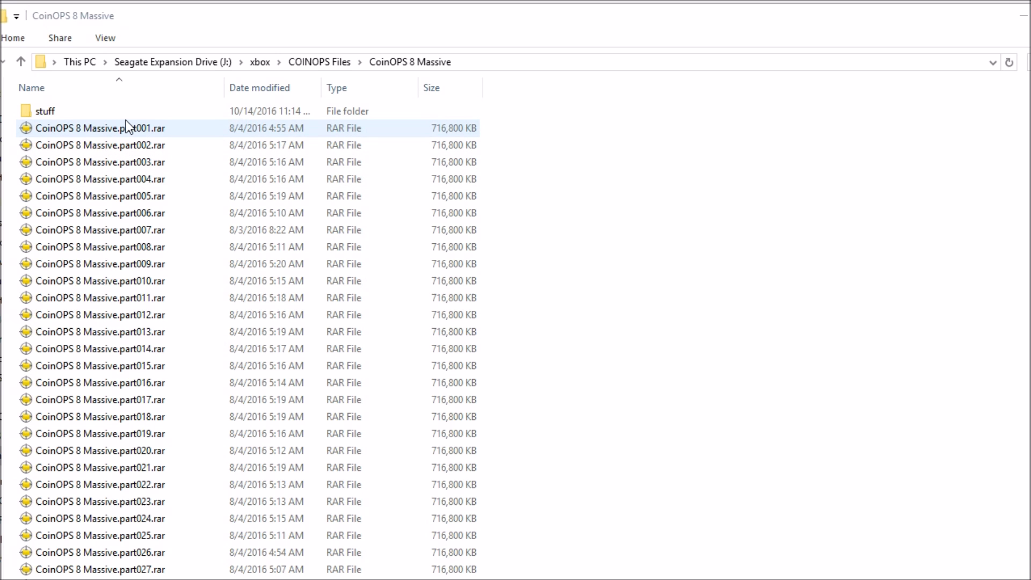
pyautogui.moveTo(143, 138)
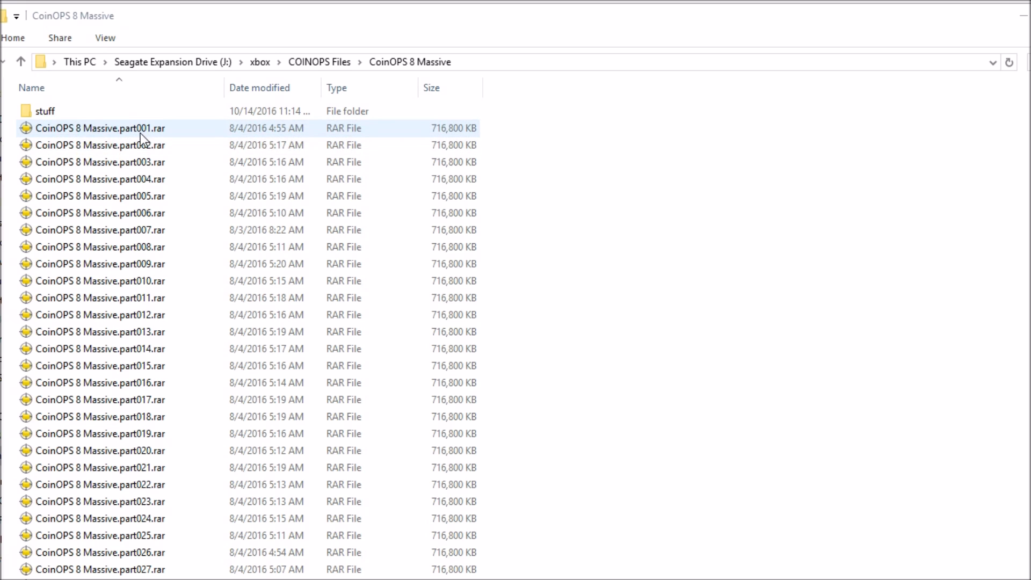
# Extract part001.rar with 7-Zip into a 'CoinOPS 8 Massive' folder beside the archive parts.
pyautogui.scroll(-3)
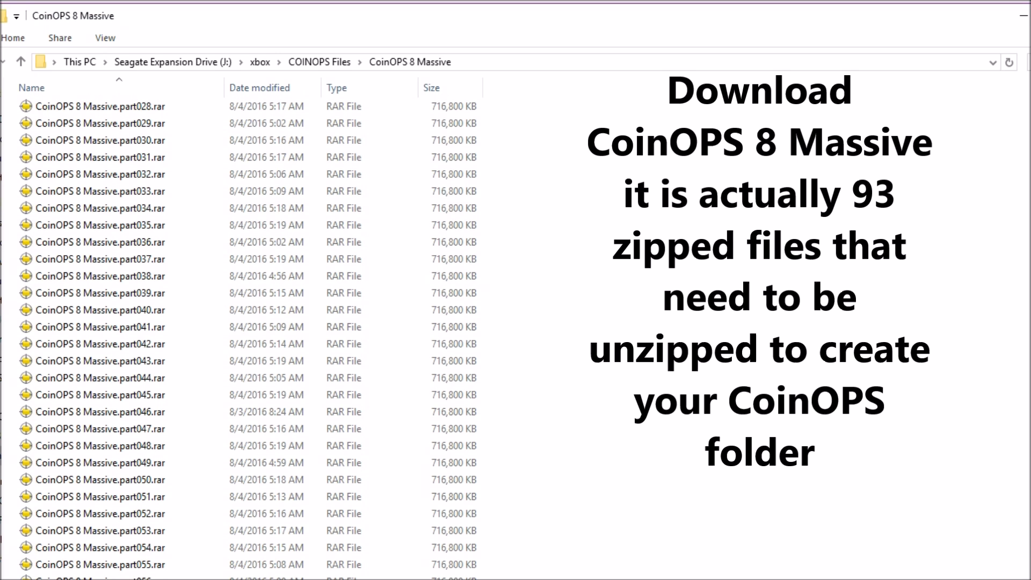
pyautogui.scroll(-3)
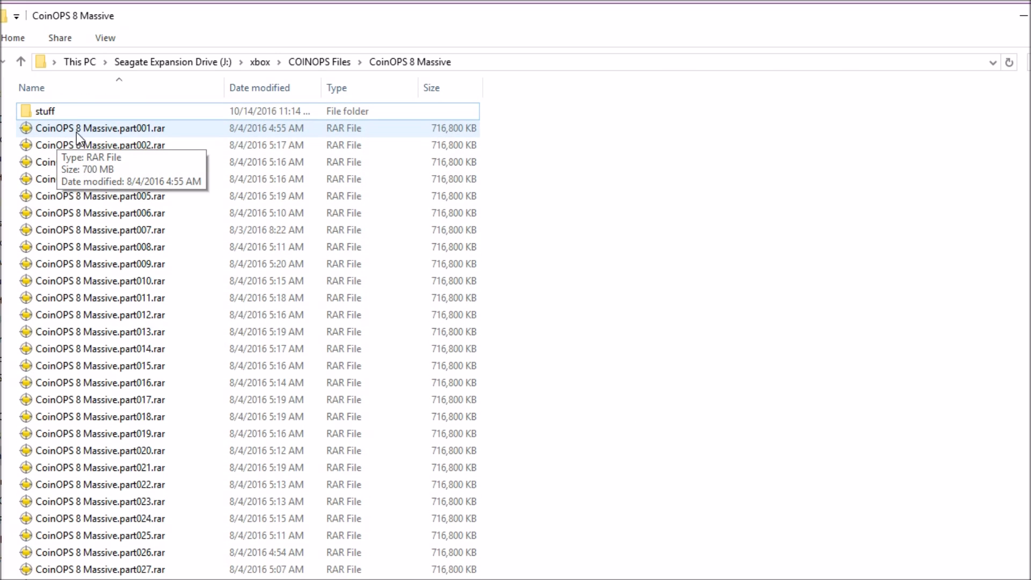
pyautogui.click(100, 129)
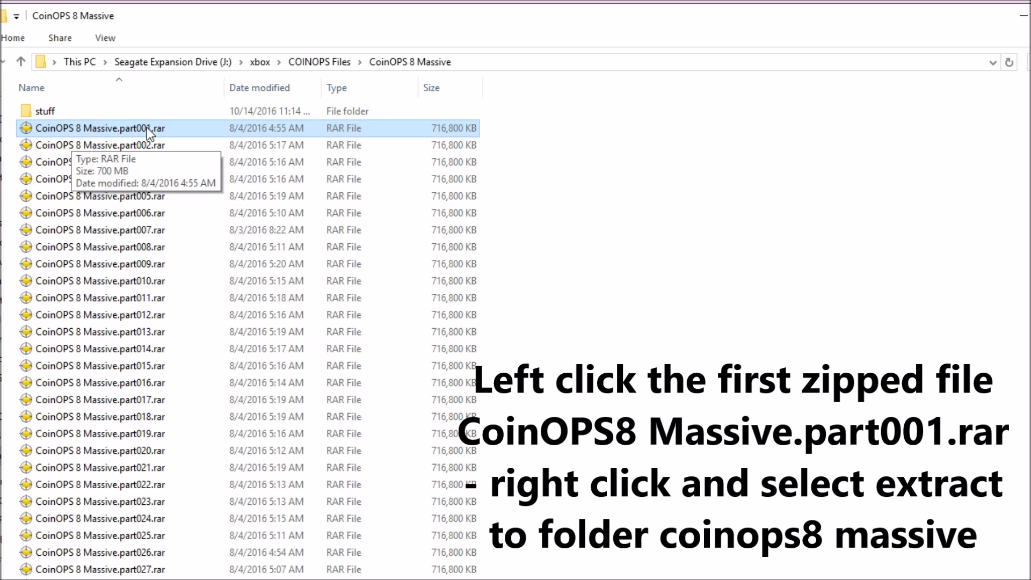
pyautogui.rightClick(101, 128)
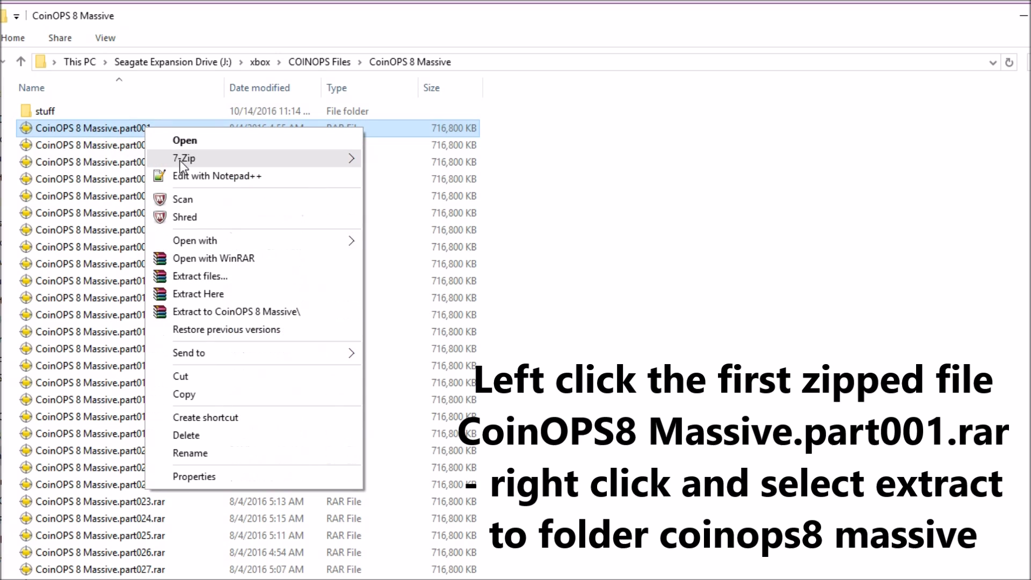
pyautogui.moveTo(185, 157)
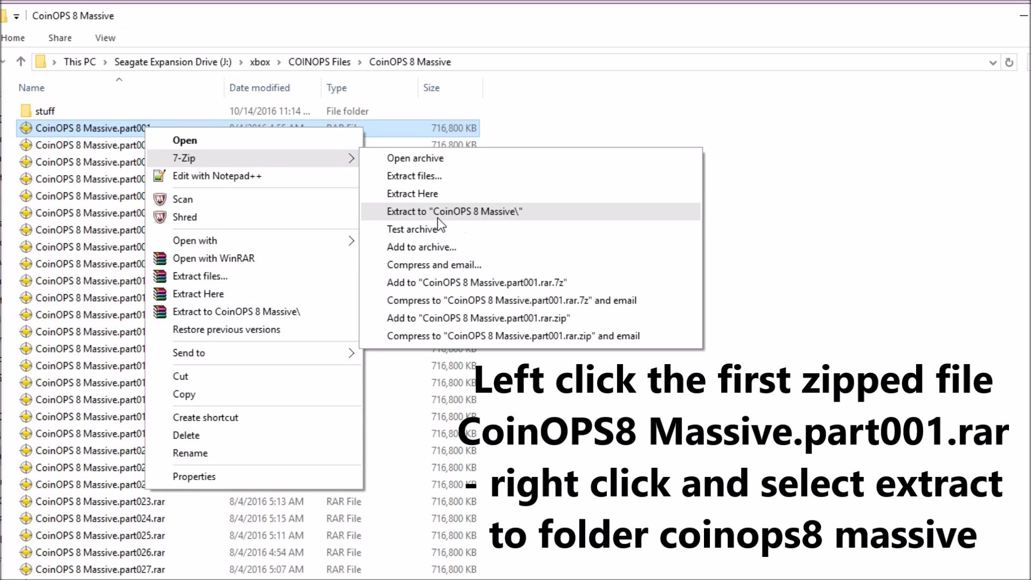
pyautogui.moveTo(448, 219)
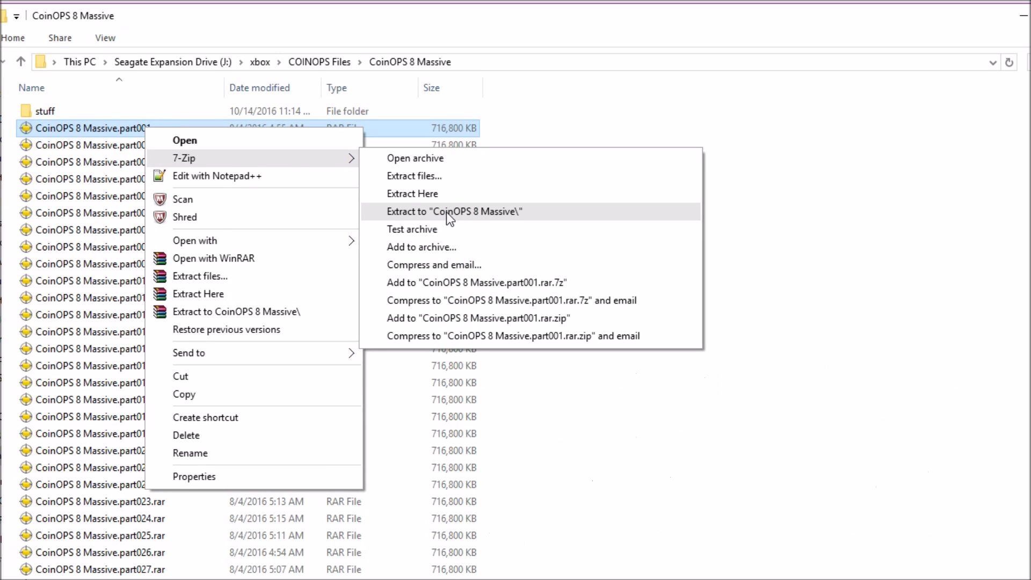
pyautogui.click(454, 211)
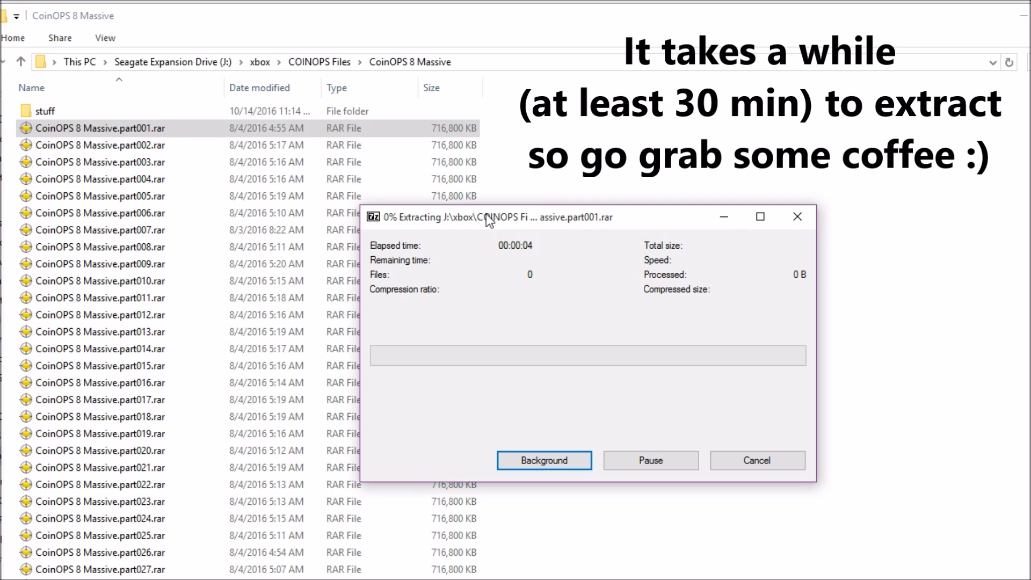
pyautogui.click(544, 460)
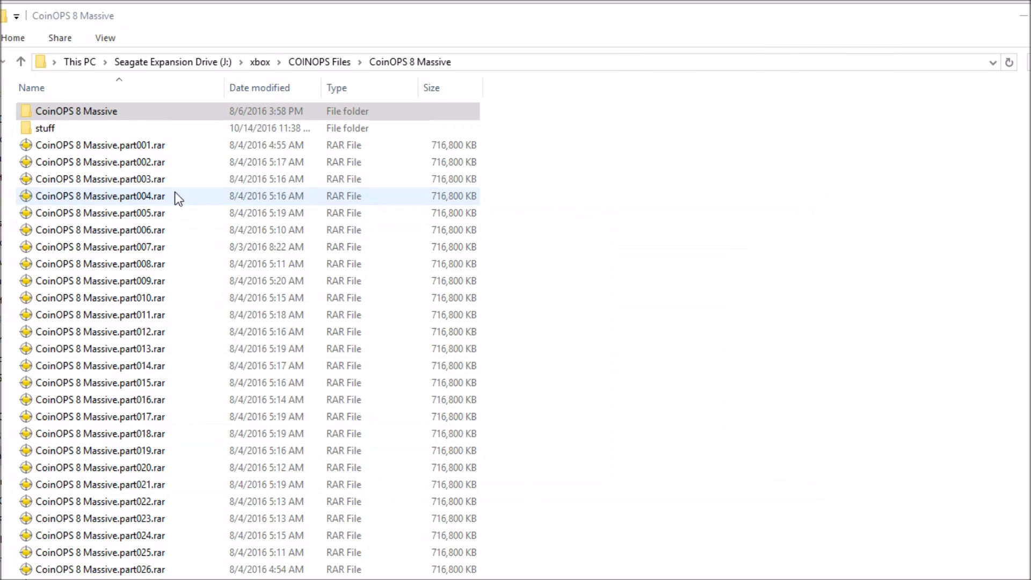
pyautogui.click(76, 110)
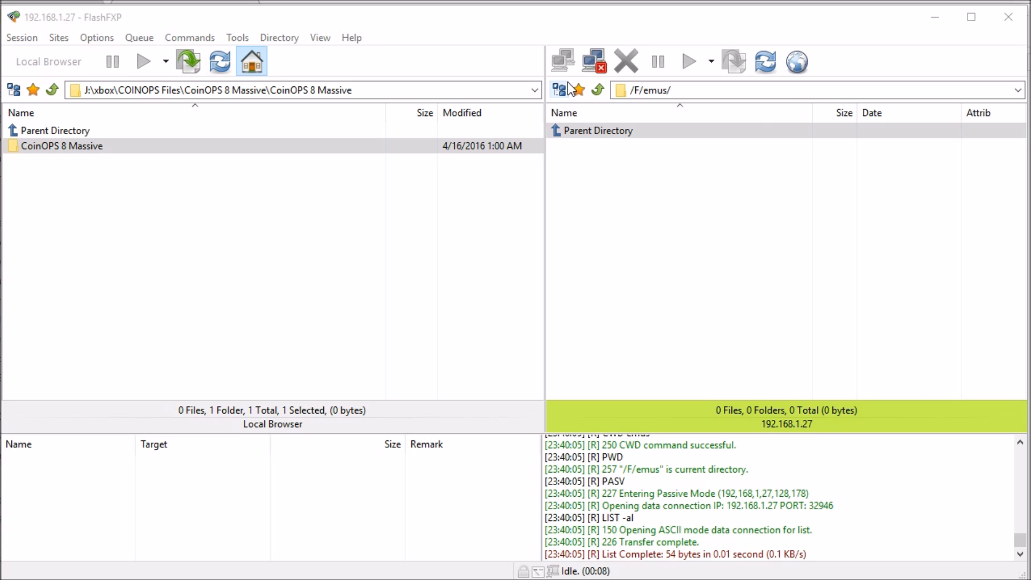
pyautogui.moveTo(577, 150)
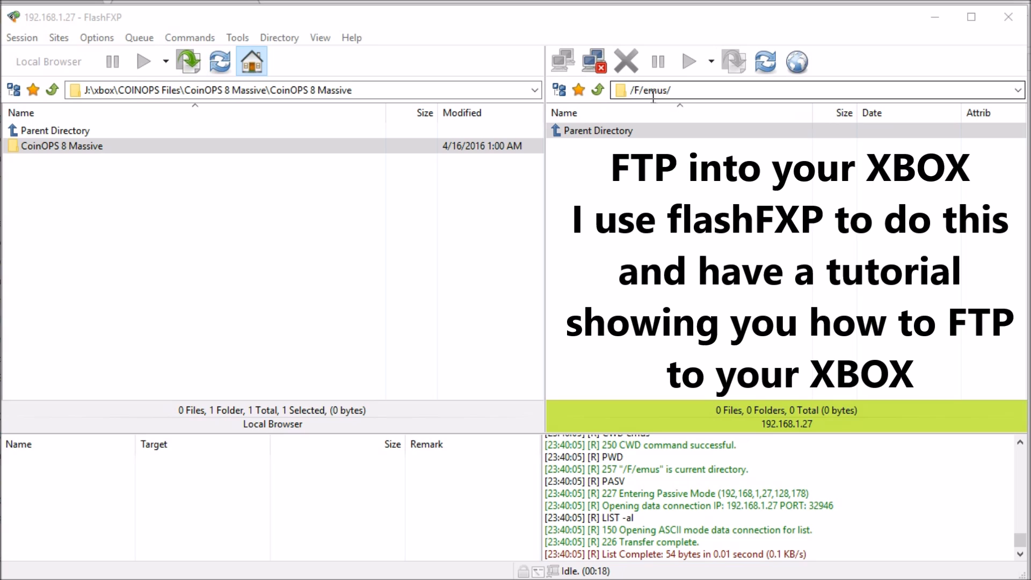
# Browse into the extracted CoinOPS 8 Massive folder in FlashFXP's local pane to check its contents.
pyautogui.click(62, 145)
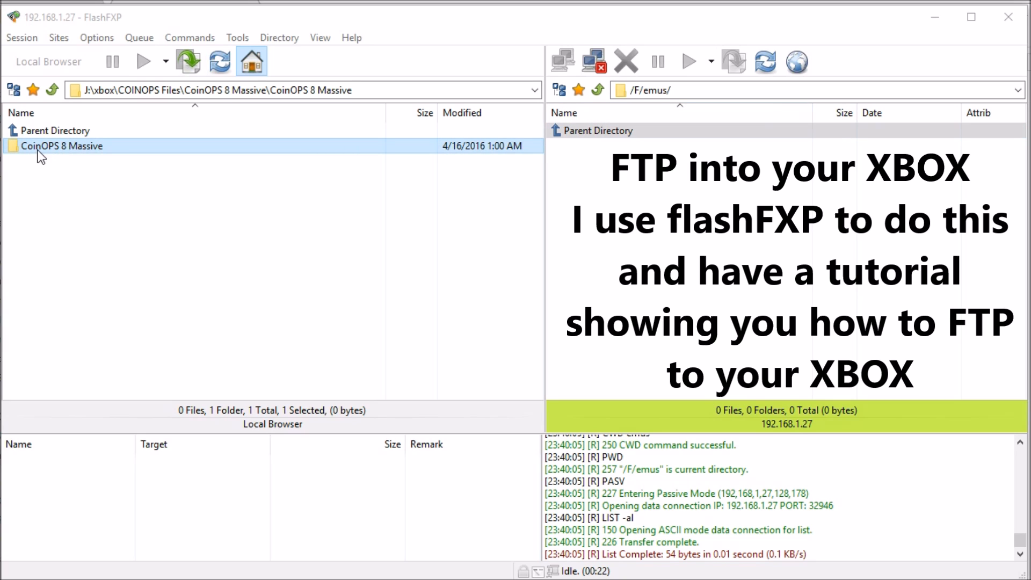
pyautogui.doubleClick(62, 146)
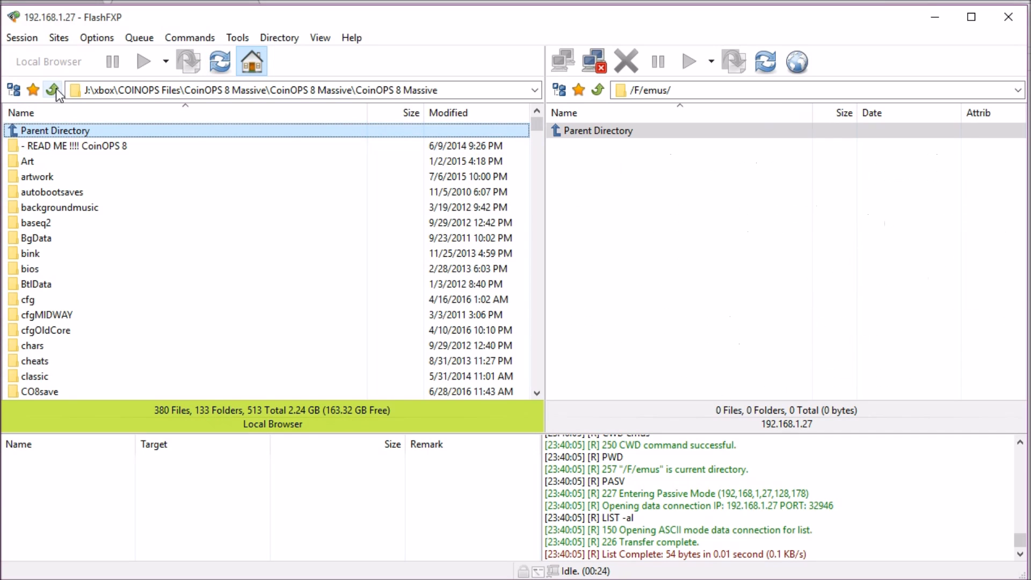
pyautogui.click(52, 91)
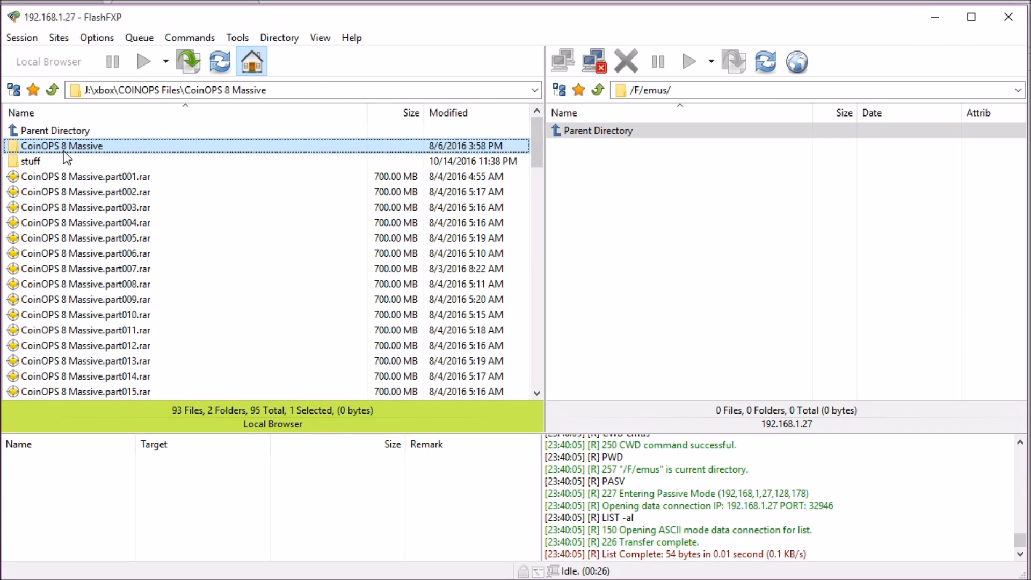
pyautogui.doubleClick(62, 145)
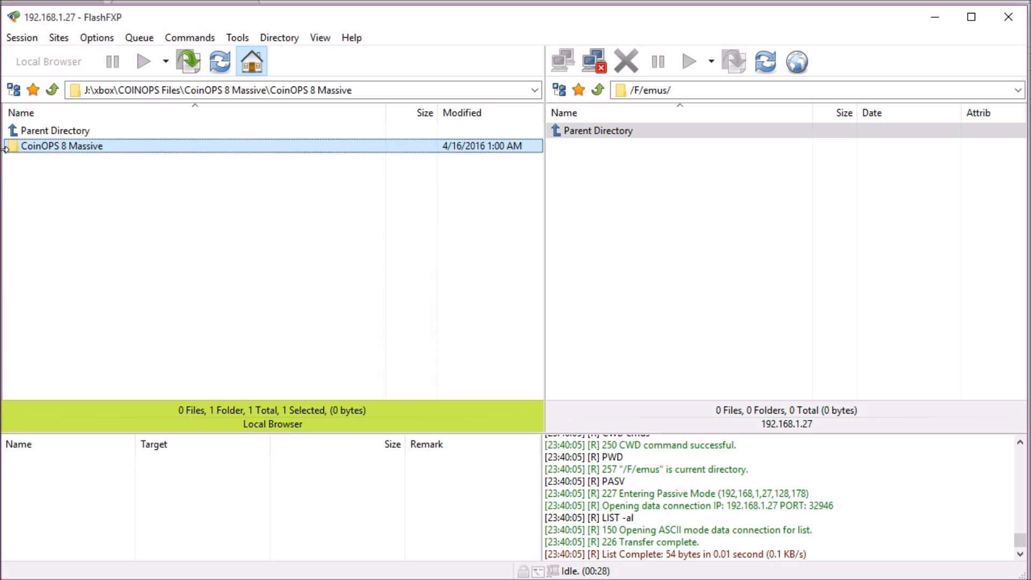
pyautogui.doubleClick(62, 146)
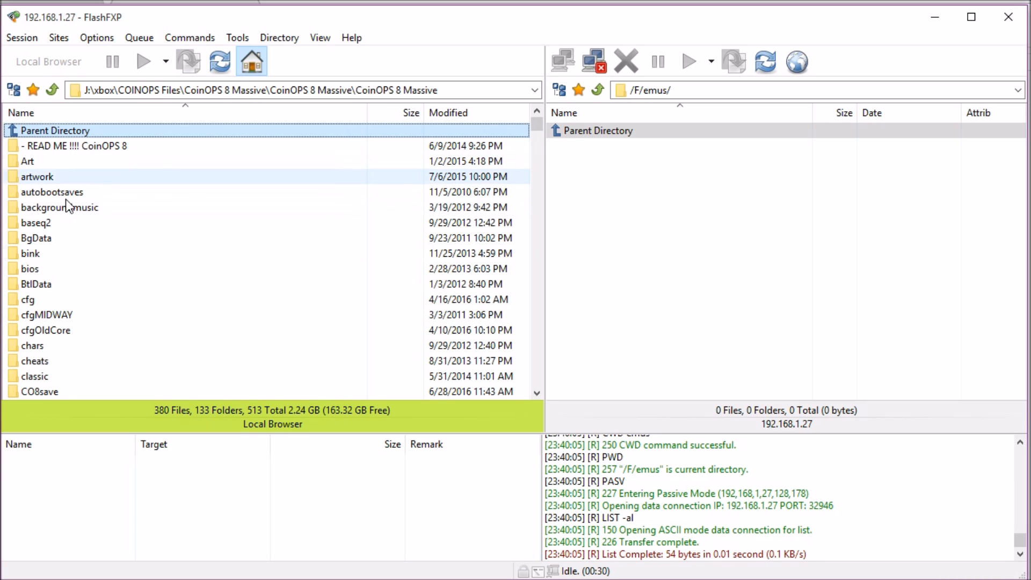
pyautogui.moveTo(52, 90)
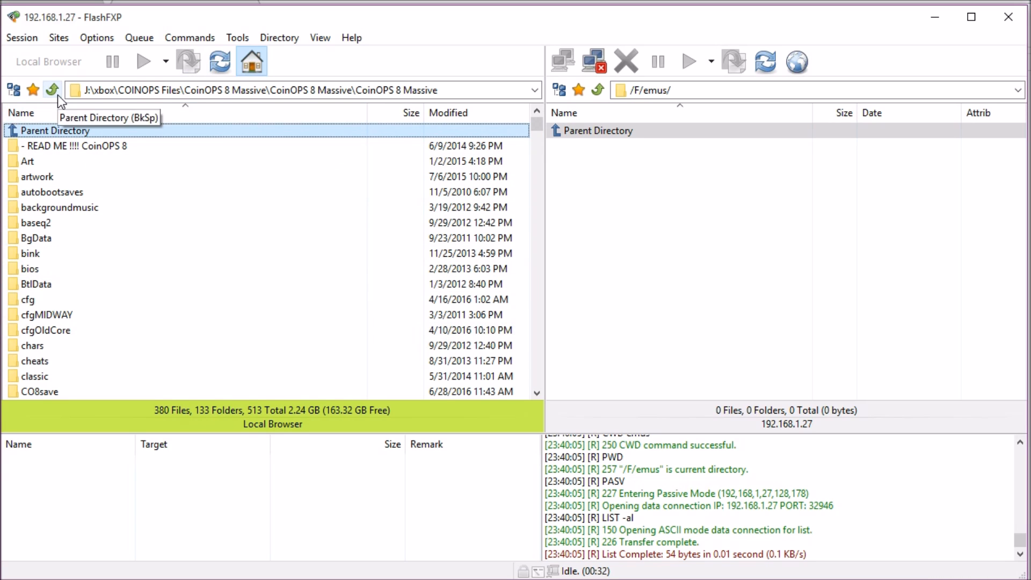
# Transfer the CoinOPS 8 Massive folder to /F/emus on the Xbox.
pyautogui.click(52, 90)
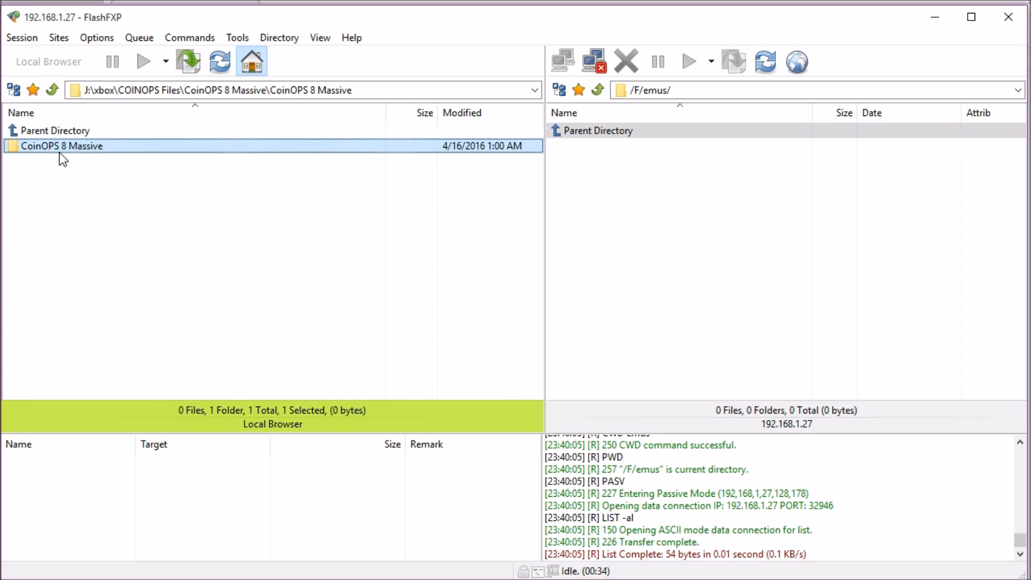
pyautogui.rightClick(61, 146)
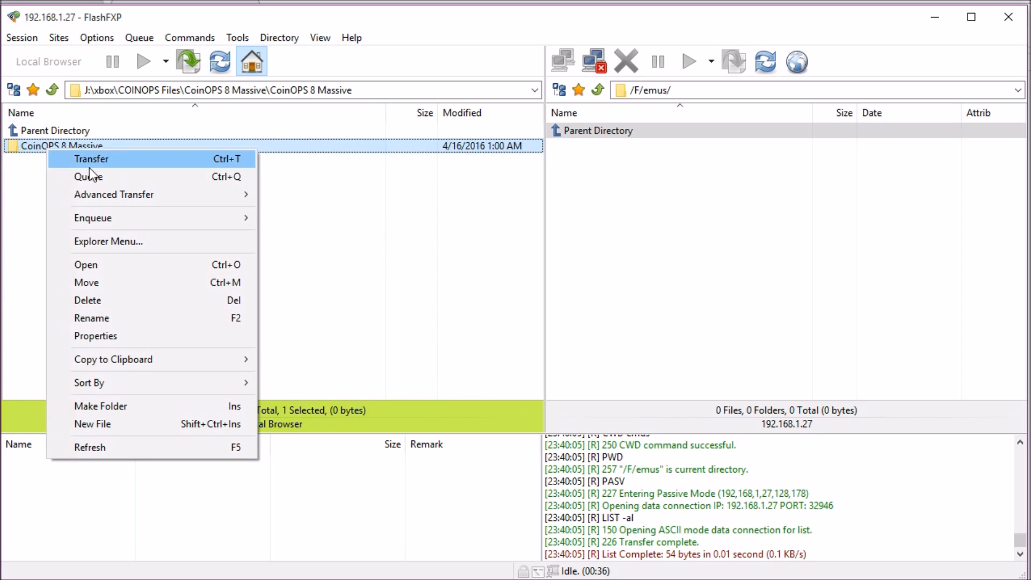
pyautogui.click(91, 158)
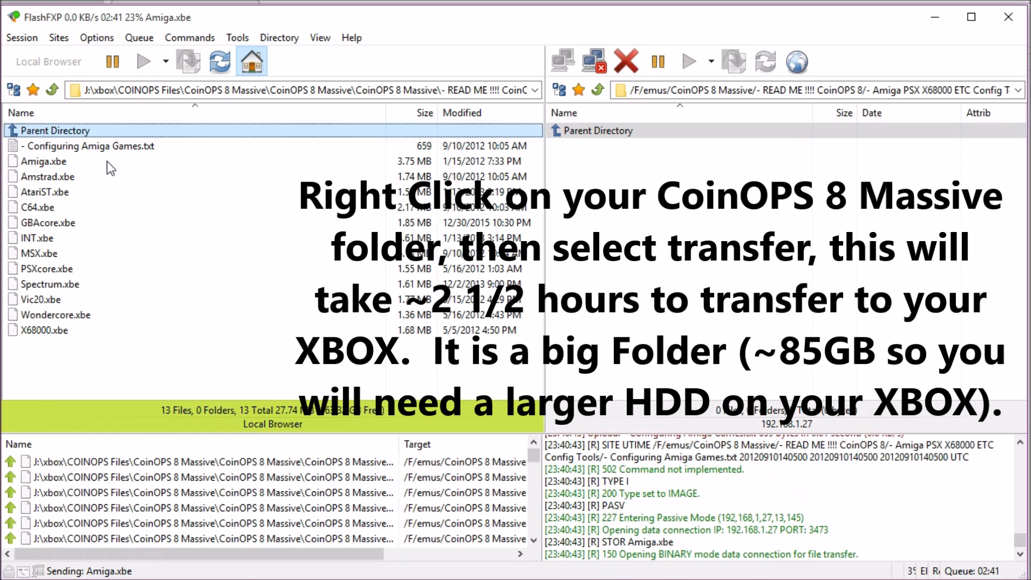